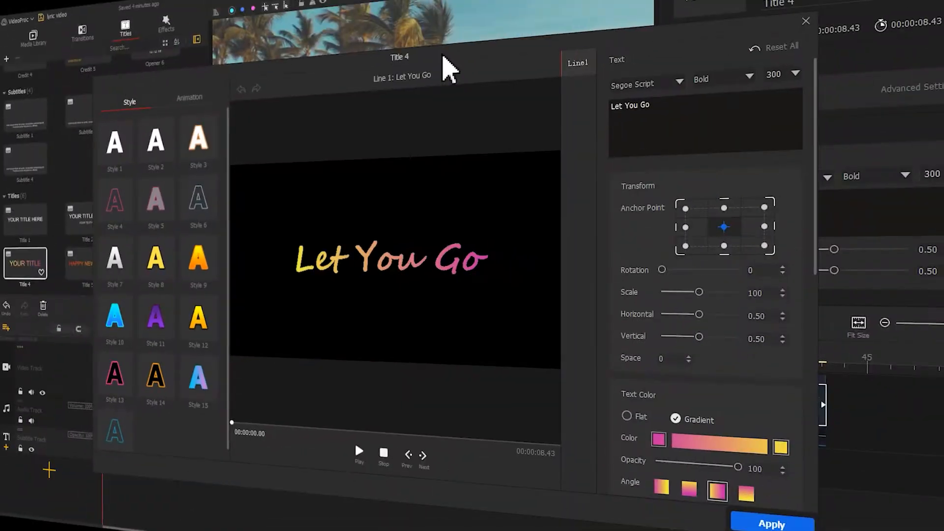
# - Give the Let You Go title the plain white Style 3 and browse its animation presets
pyautogui.click(194, 139)
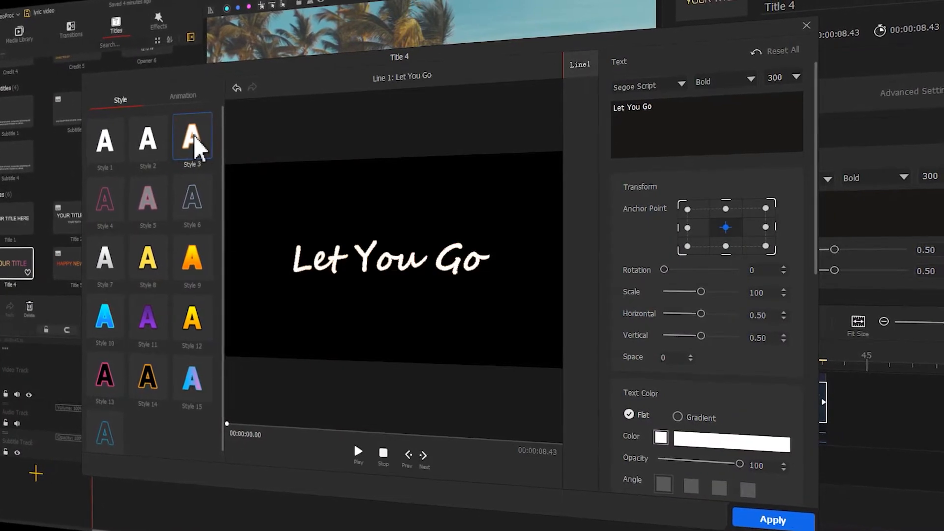
pyautogui.click(177, 97)
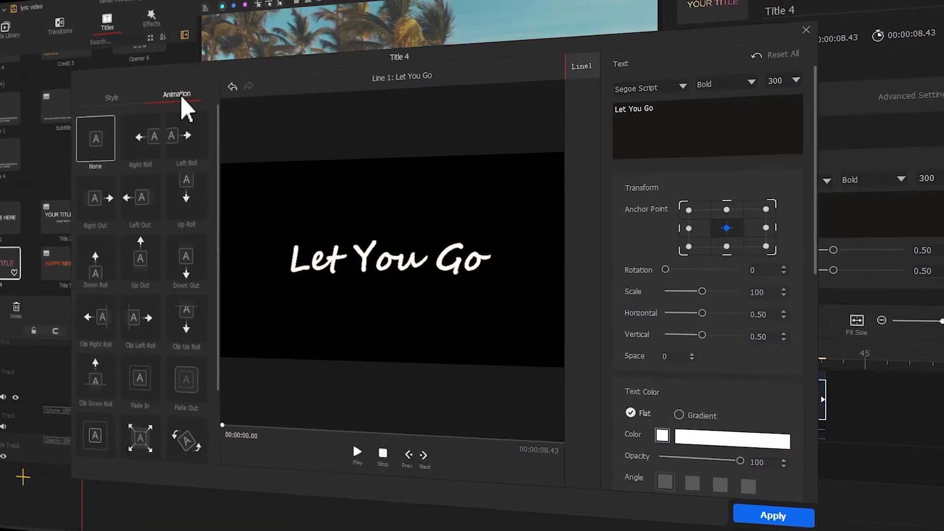
pyautogui.click(133, 379)
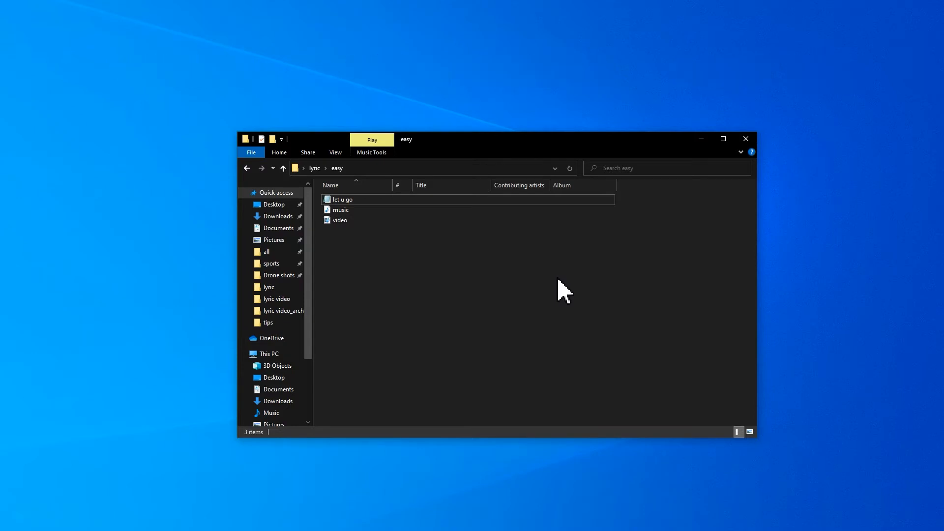
pyautogui.moveTo(432, 236)
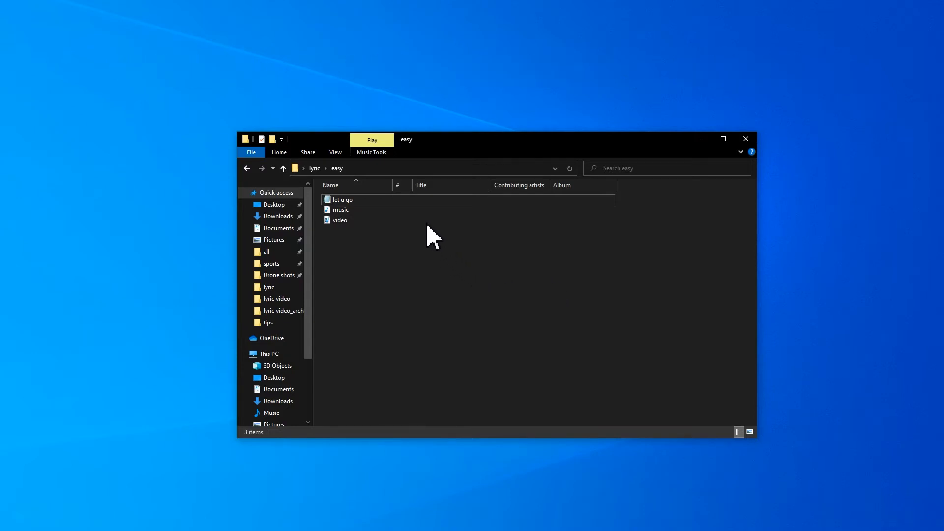
# - Launch VideoProc Vlogger from the easy folder to reach its project window
pyautogui.doubleClick(342, 199)
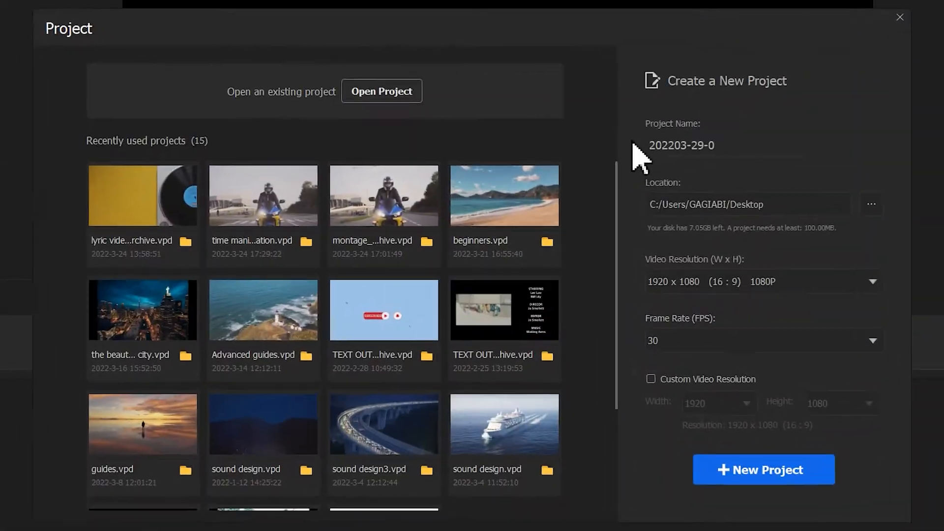
# - Create the 'lyric video' project, add the video, trim it to the music, check subtitle timing
pyautogui.write('lyric video')
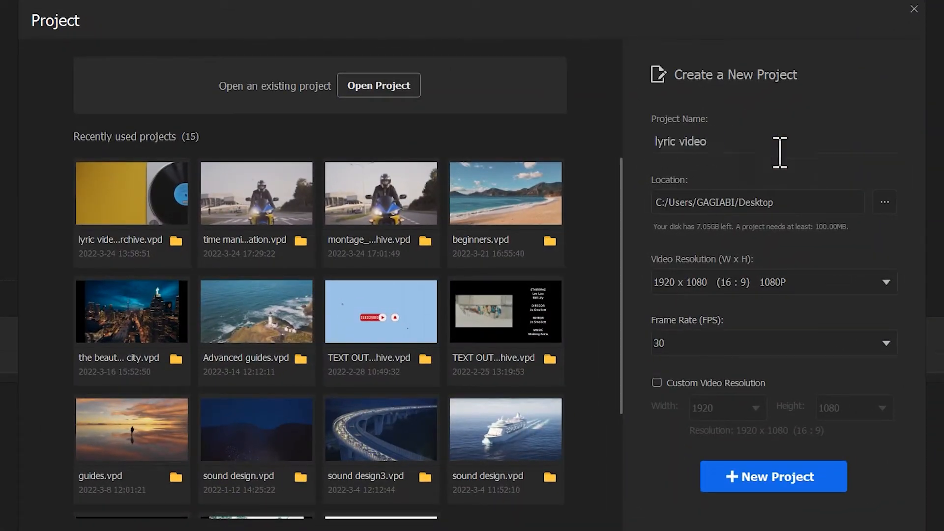
pyautogui.click(772, 477)
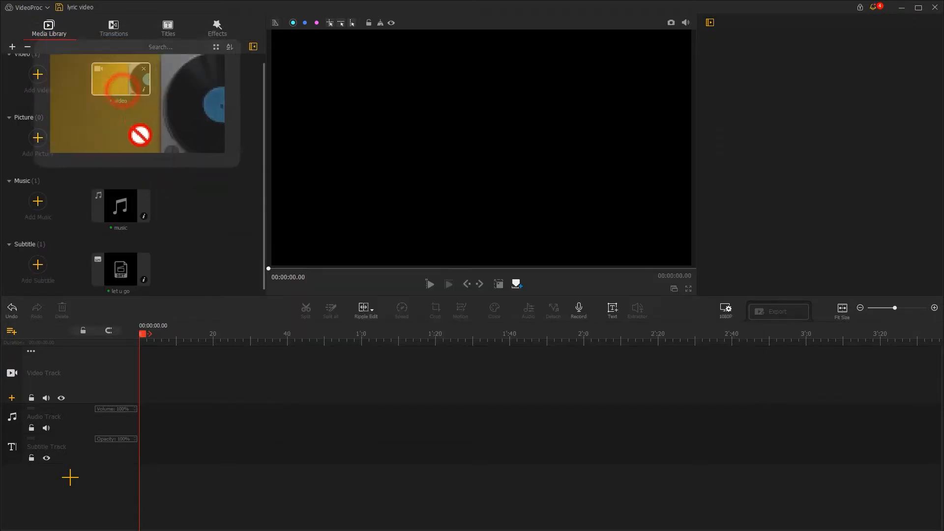
pyautogui.moveTo(120, 81); pyautogui.dragTo(235, 373)
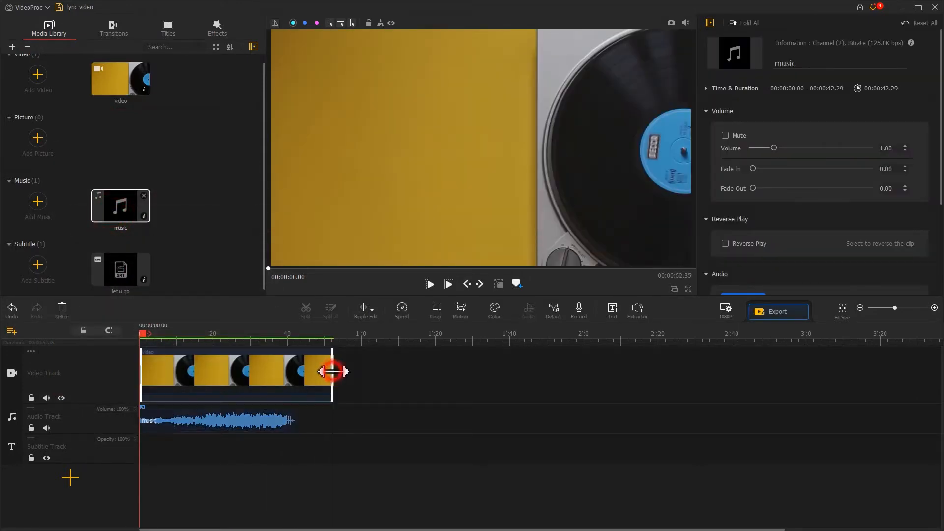
pyautogui.moveTo(332, 372); pyautogui.dragTo(297, 372)
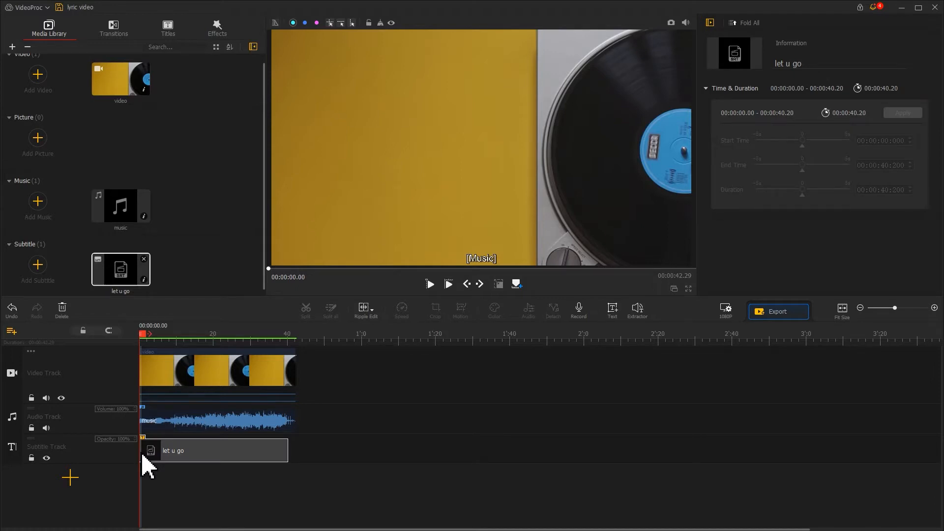
pyautogui.click(430, 284)
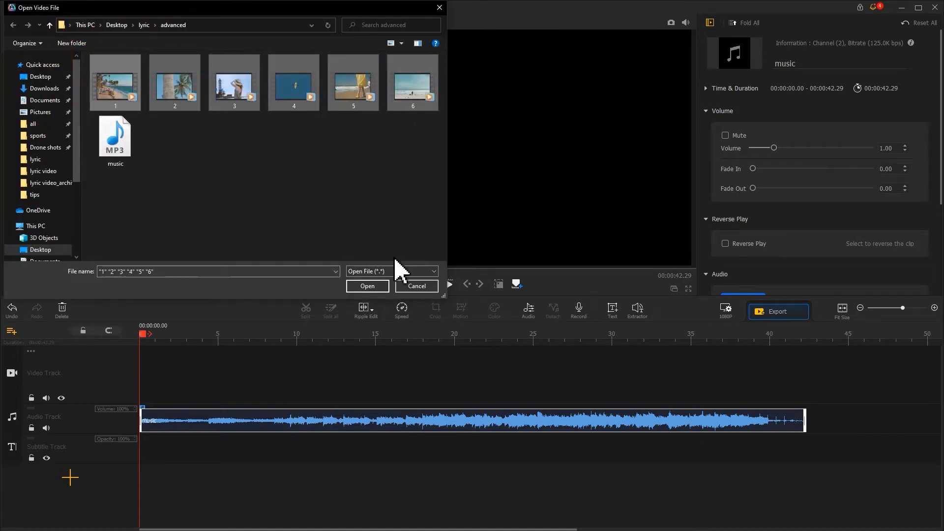
# - Import the six beach clips and lay them out in order on the video track
pyautogui.click(367, 286)
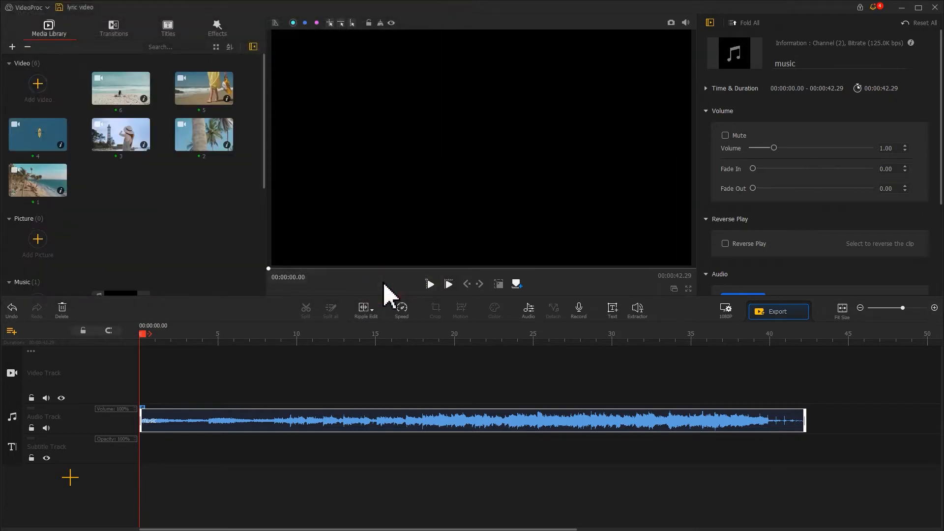
pyautogui.moveTo(83, 211)
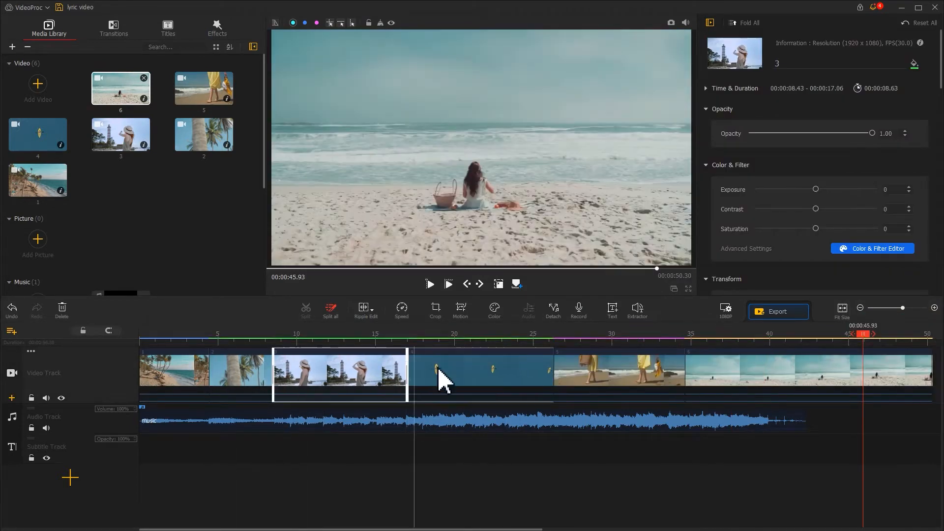
pyautogui.click(471, 373)
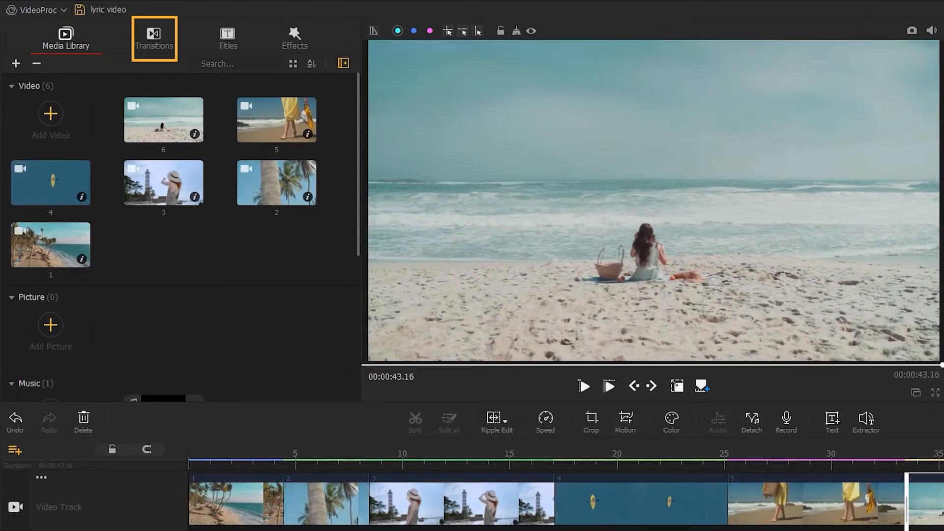
# - Add Ripple, Multiply Blend, Fade and Fade to Black transitions between and after the clips
pyautogui.click(154, 38)
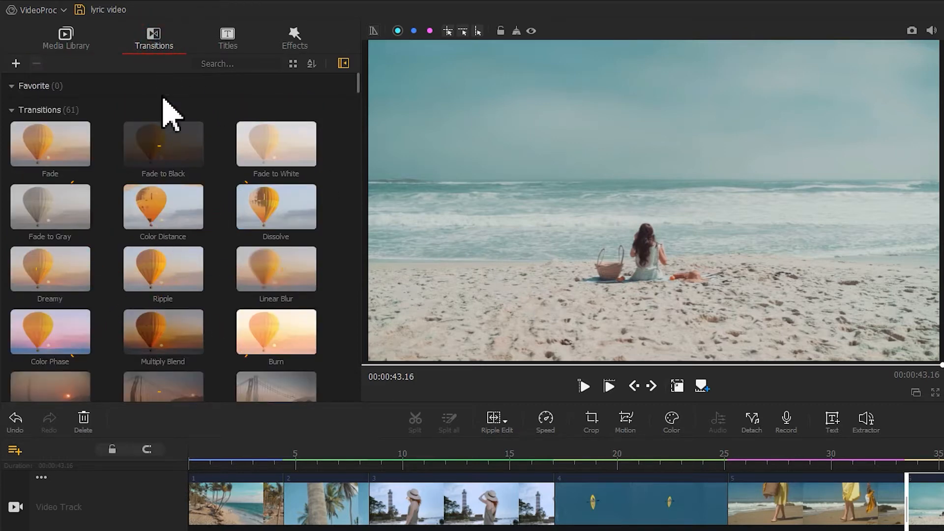
pyautogui.moveTo(175, 277)
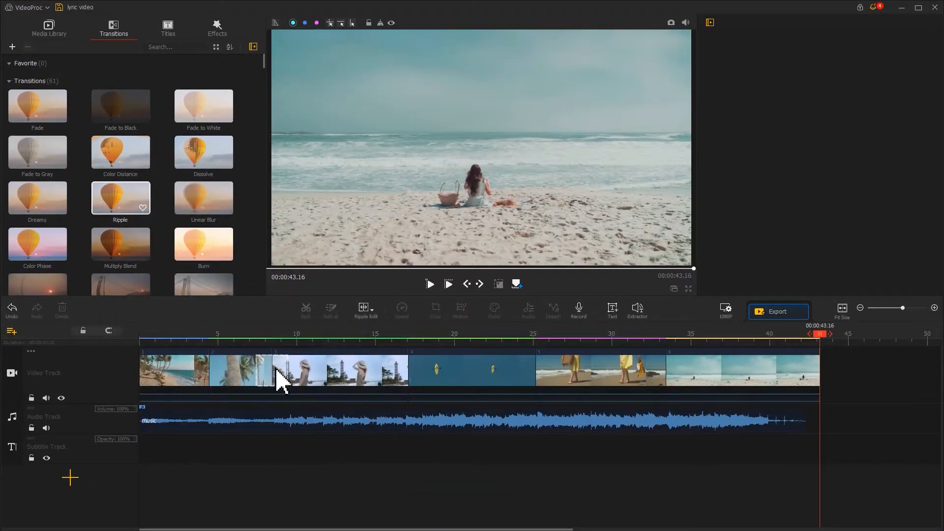
pyautogui.click(259, 370)
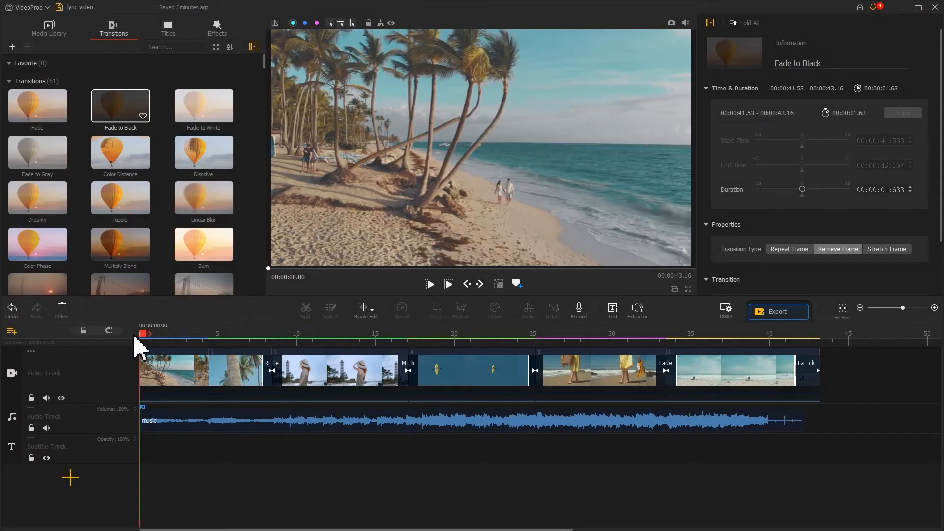
# - Drag the Title 4 preset onto the subtitle track at 0:00
pyautogui.click(422, 421)
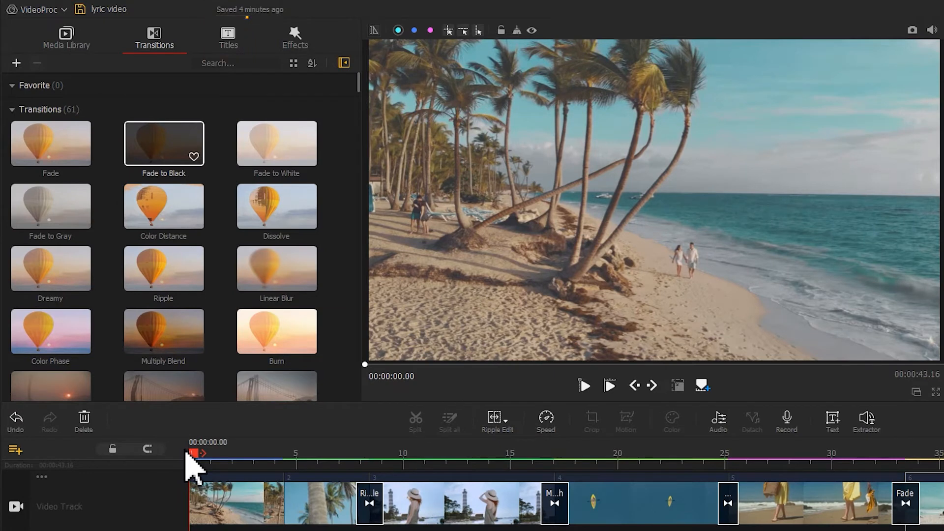
pyautogui.click(228, 37)
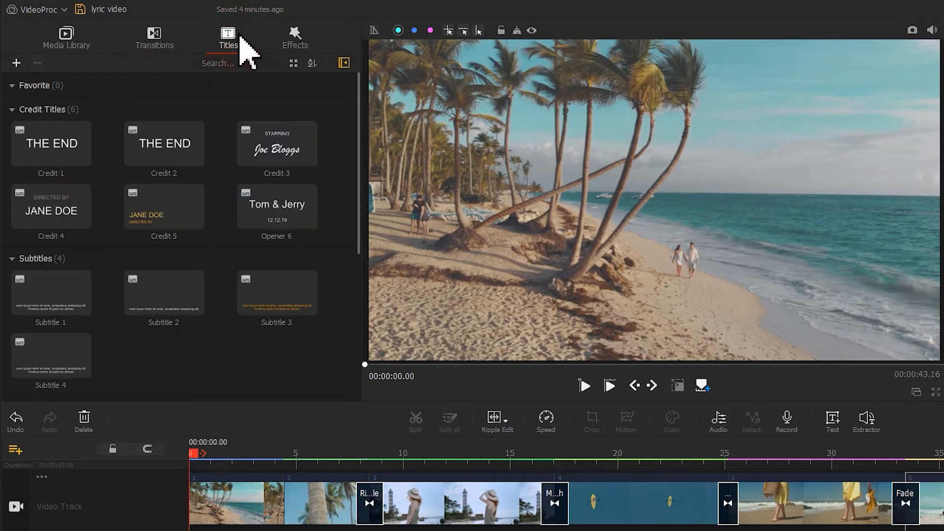
pyautogui.scroll(-3)
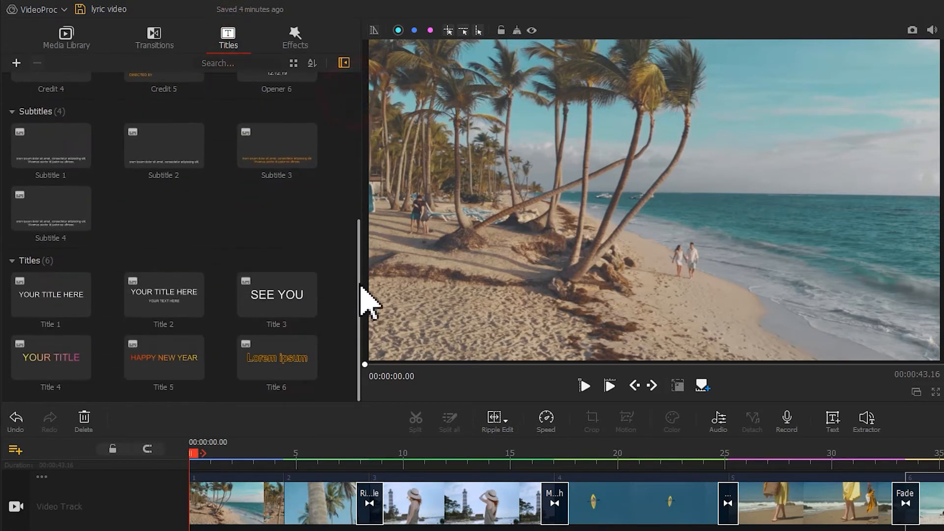
pyautogui.moveTo(51, 356)
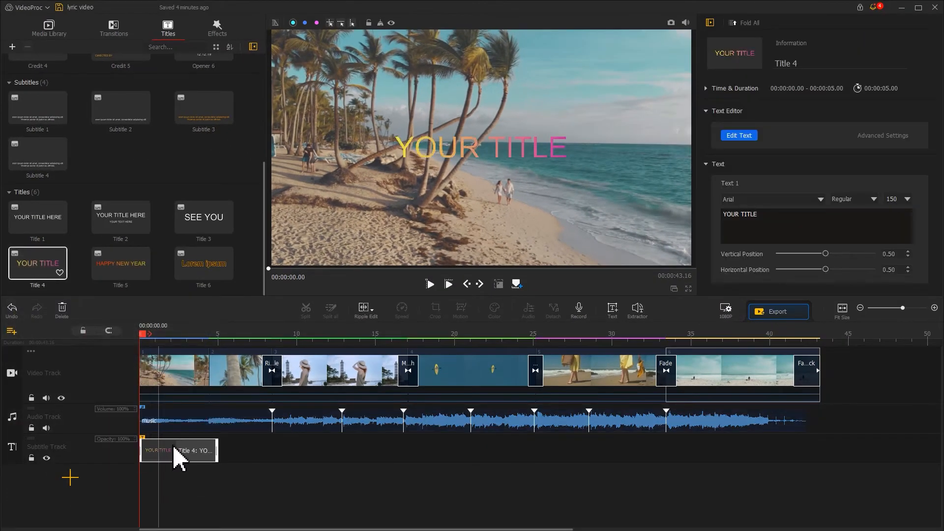
pyautogui.moveTo(180, 450); pyautogui.dragTo(271, 450)
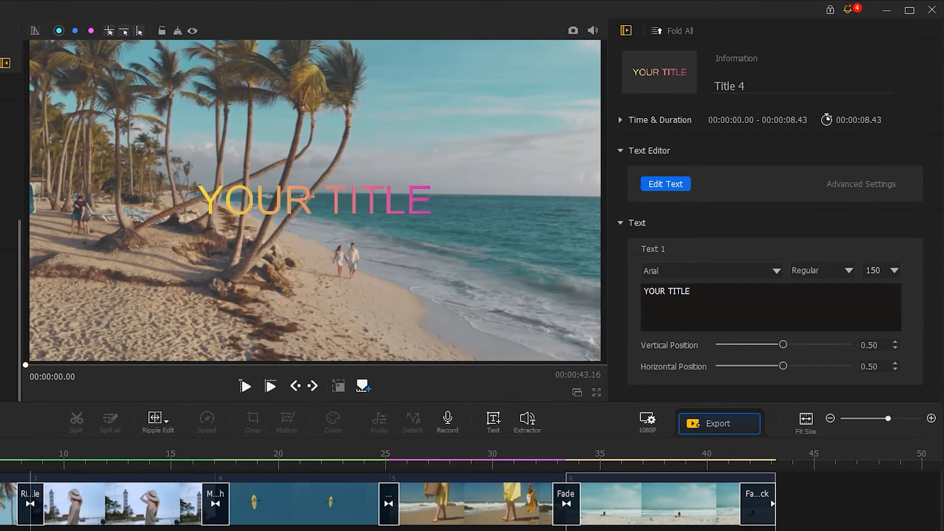
# - Retype the title as 'Let You Go' and make it bold
pyautogui.click(710, 291)
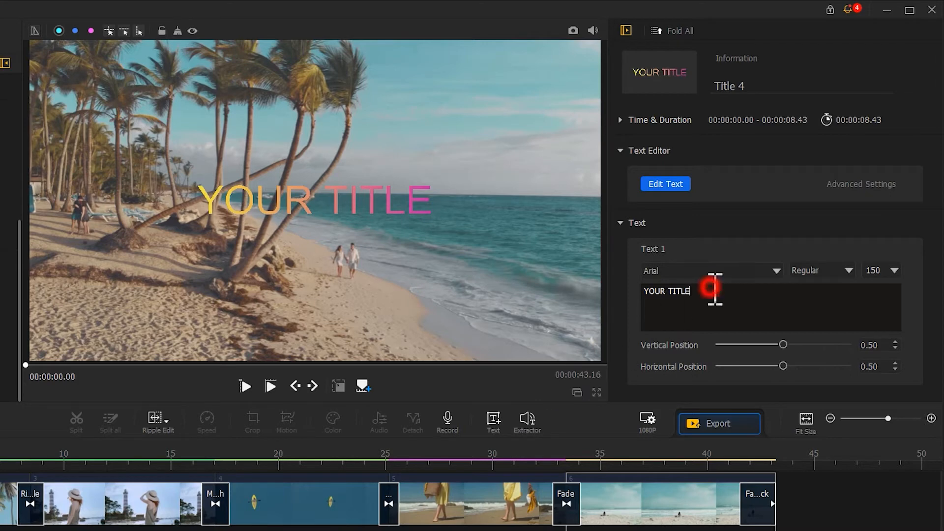
pyautogui.write('Let You Go')
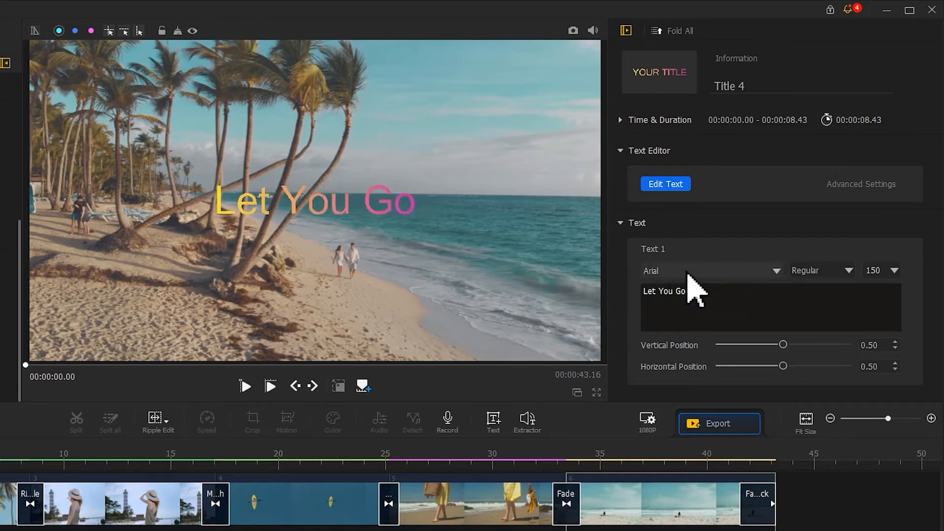
pyautogui.click(710, 270)
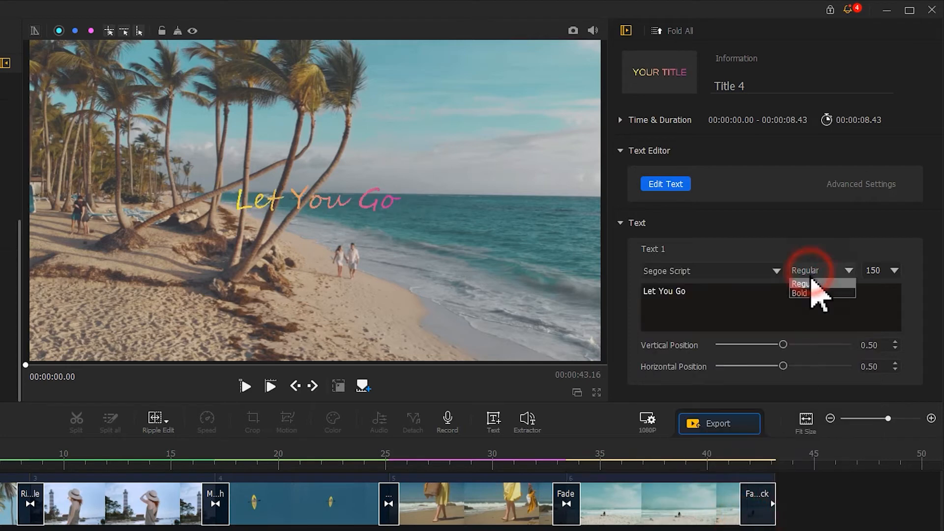
pyautogui.click(799, 294)
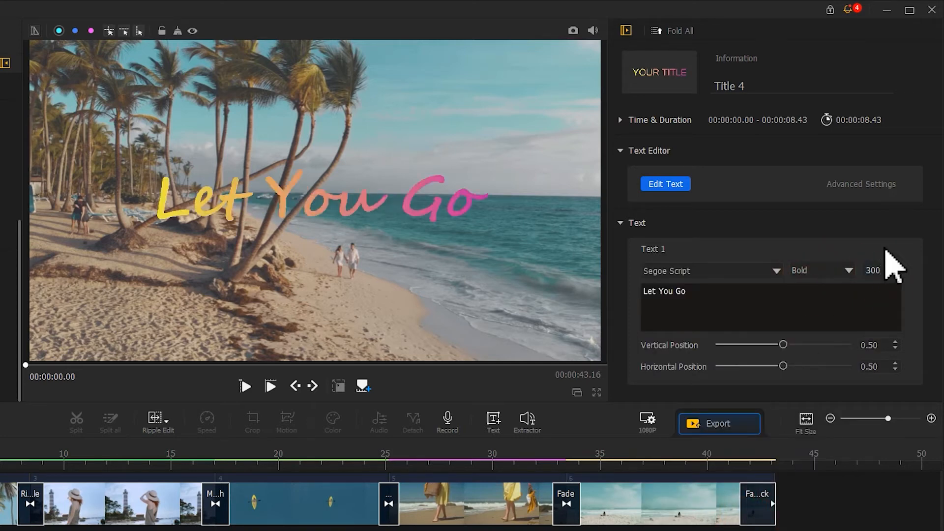
# - Give the title plain white Style 3 with a Fade In animation and apply it
pyautogui.click(665, 184)
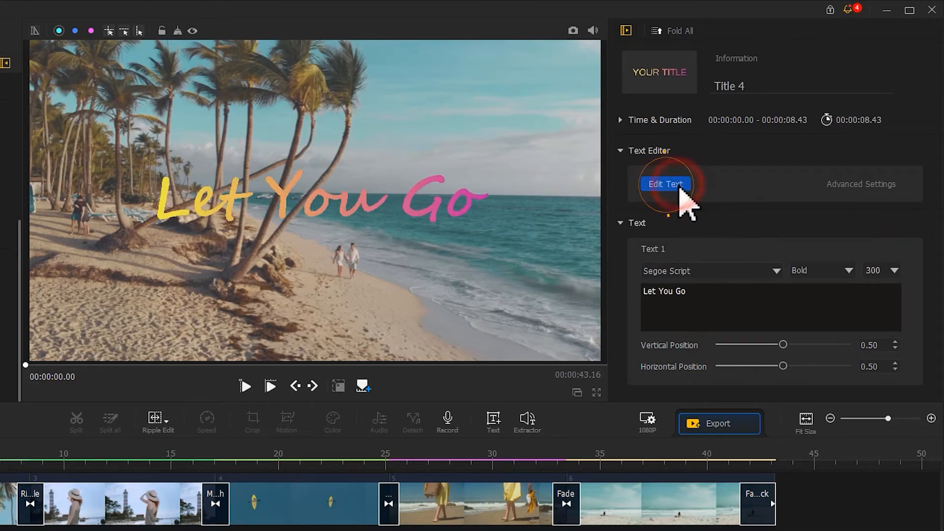
pyautogui.click(664, 184)
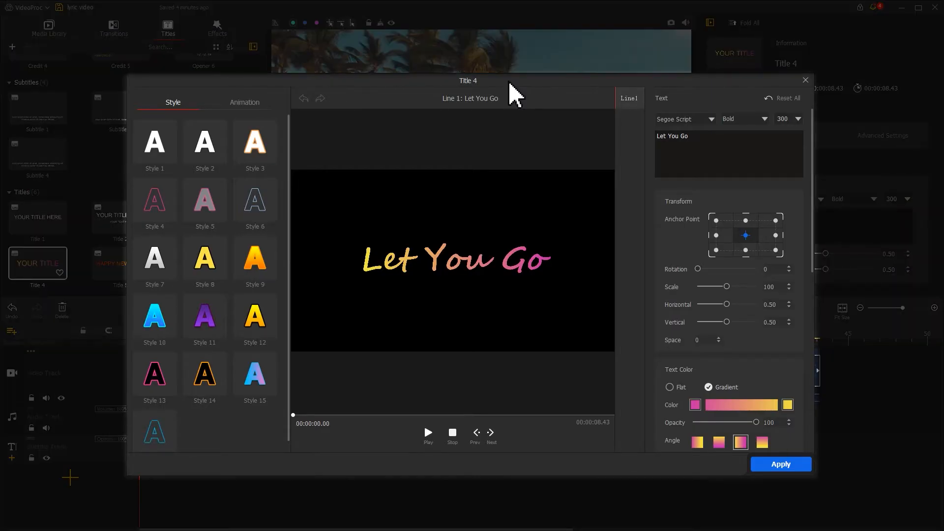
pyautogui.moveTo(274, 150)
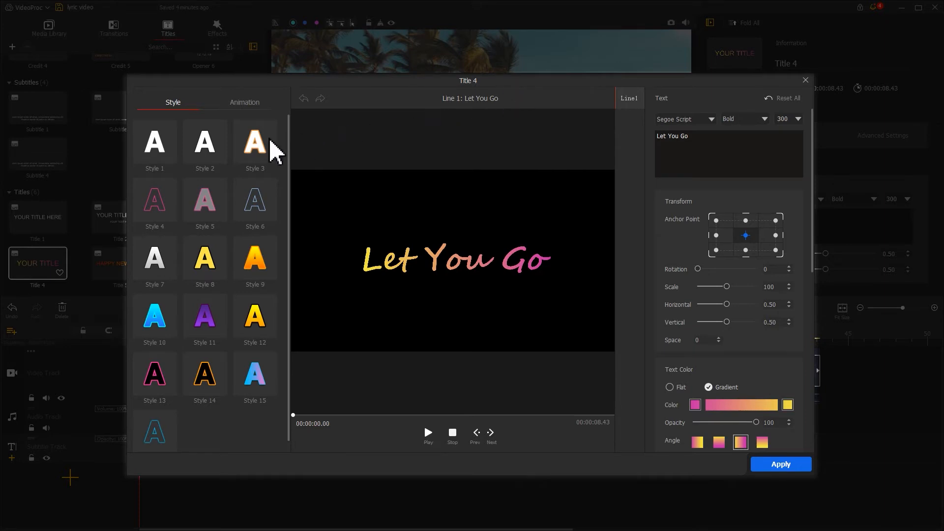
pyautogui.click(255, 142)
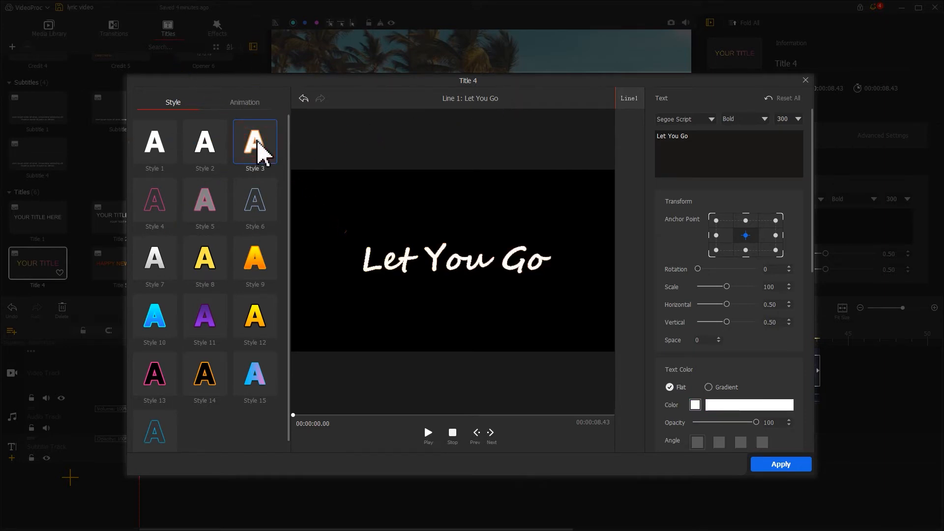
pyautogui.click(244, 102)
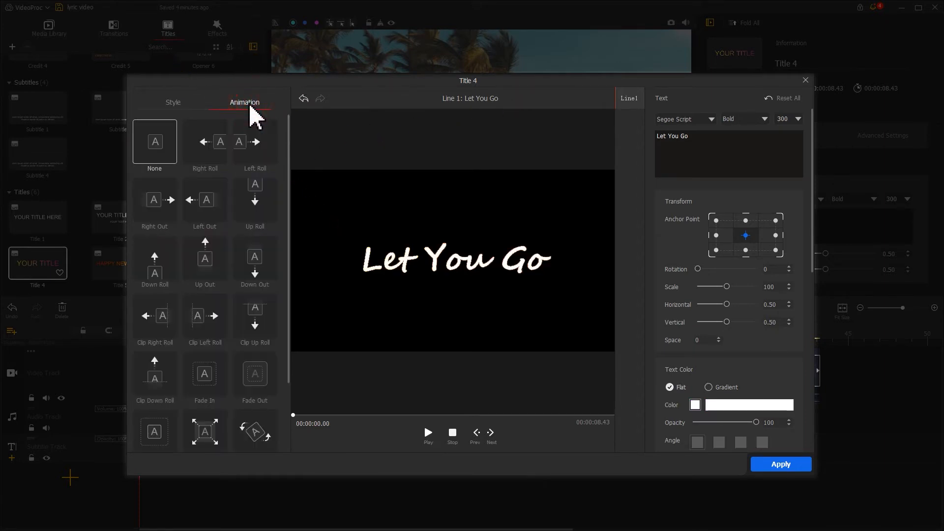
pyautogui.click(204, 373)
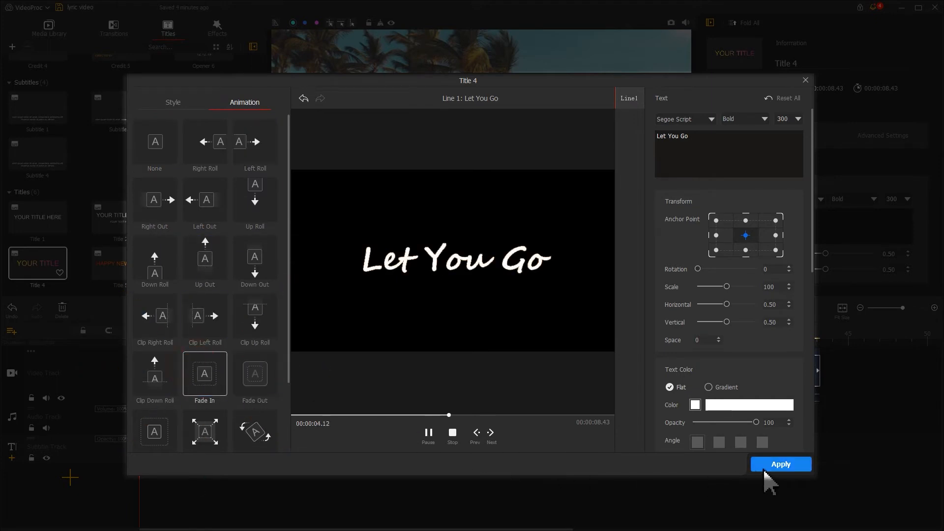
pyautogui.click(780, 463)
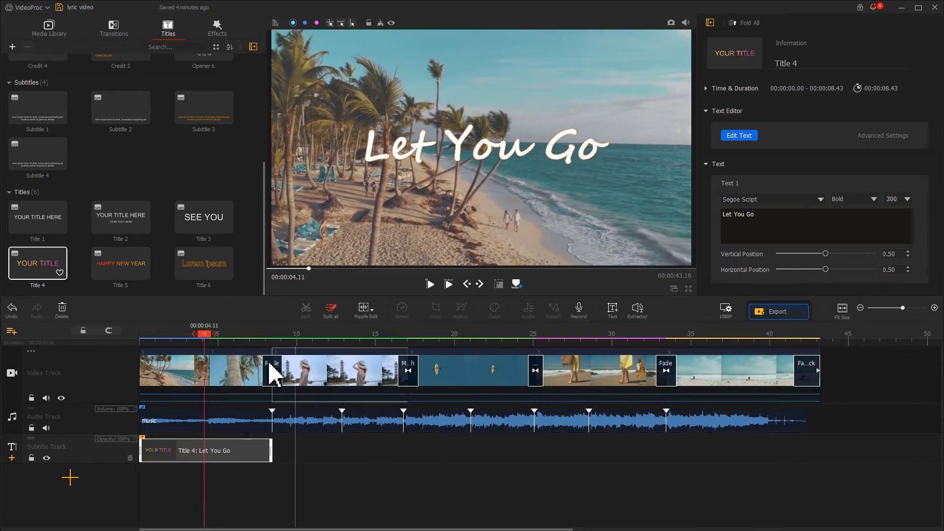
# - Insert a default text clip at 00:00:08.43, where the first title ends
pyautogui.click(272, 333)
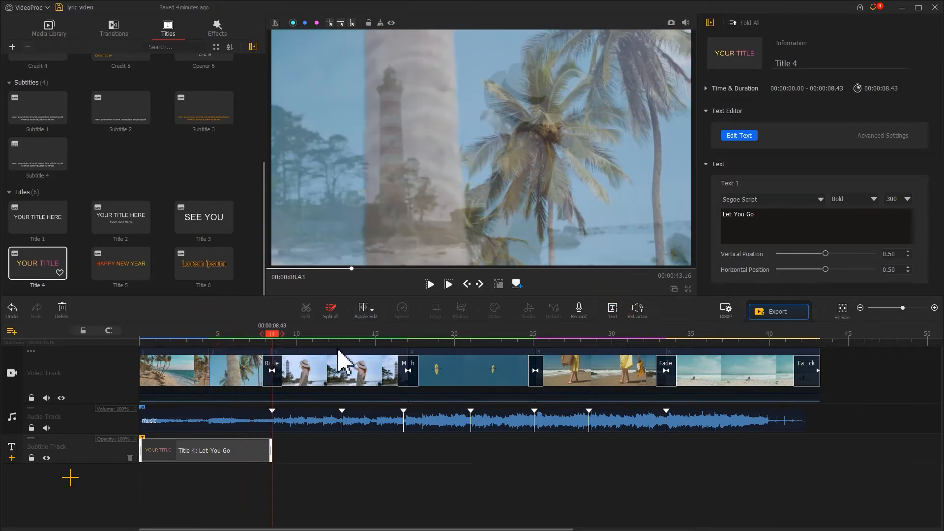
pyautogui.click(612, 308)
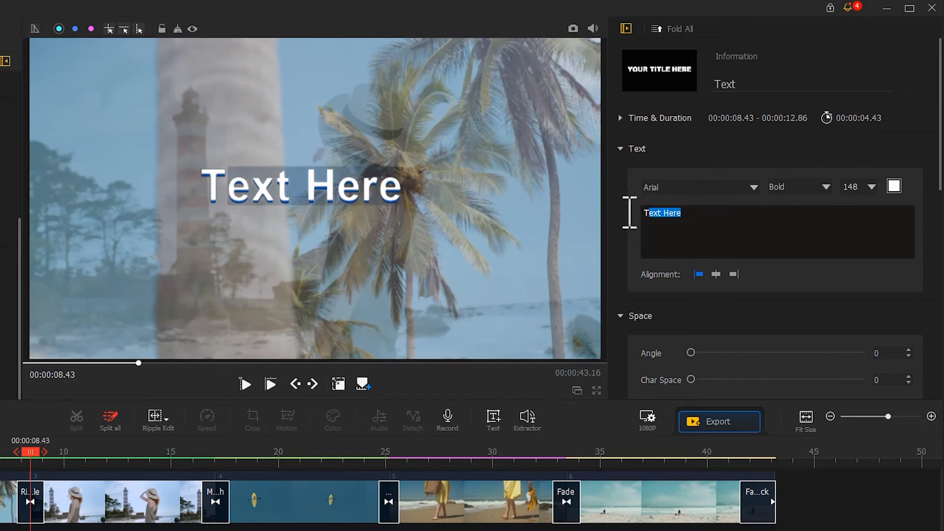
# - Make the clip read 'I could wait' in bold Segoe Script
pyautogui.write('I could wait')
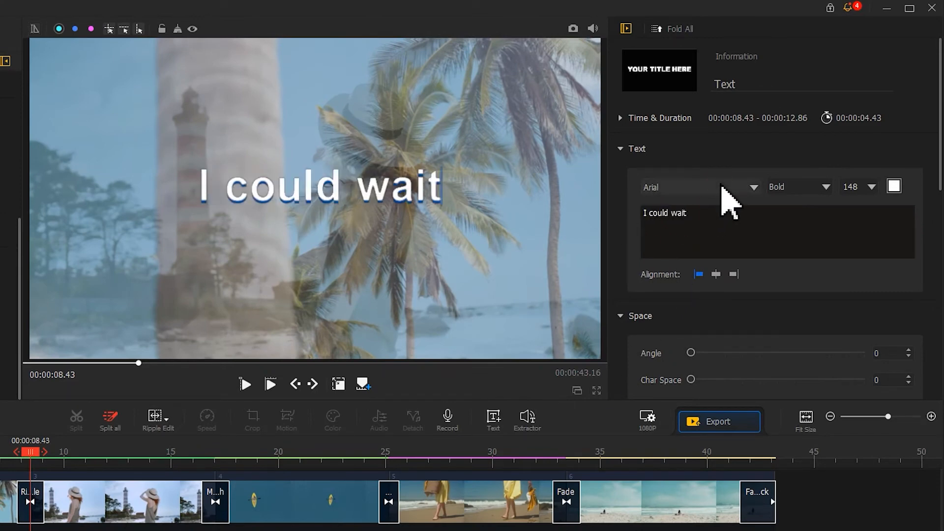
pyautogui.click(699, 187)
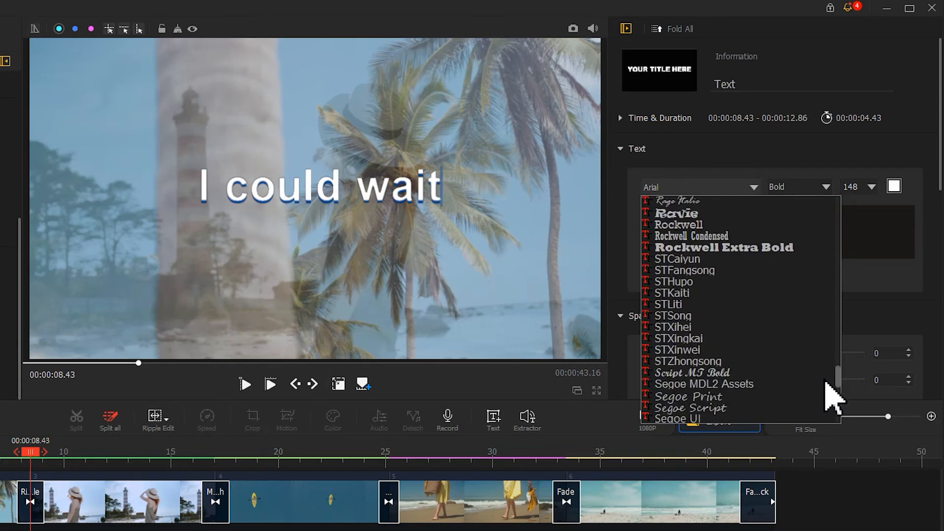
pyautogui.click(691, 408)
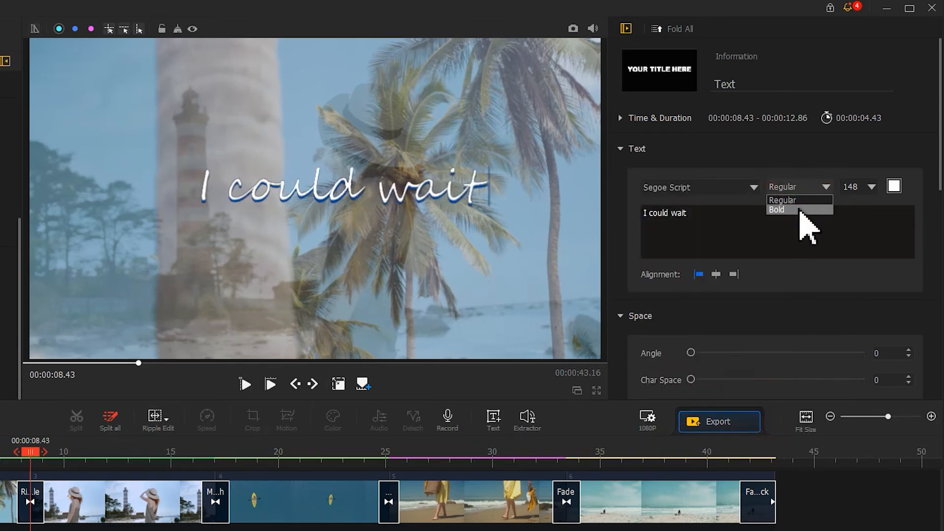
pyautogui.click(777, 210)
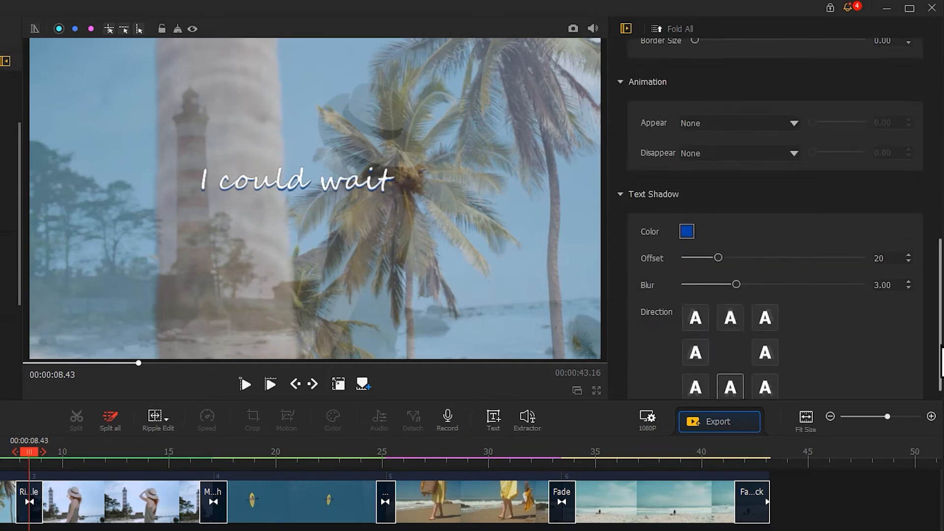
# - Set shadow offset and blur to 0, and add Fade In and a shortened Fade Out
pyautogui.moveTo(719, 257); pyautogui.dragTo(683, 257)
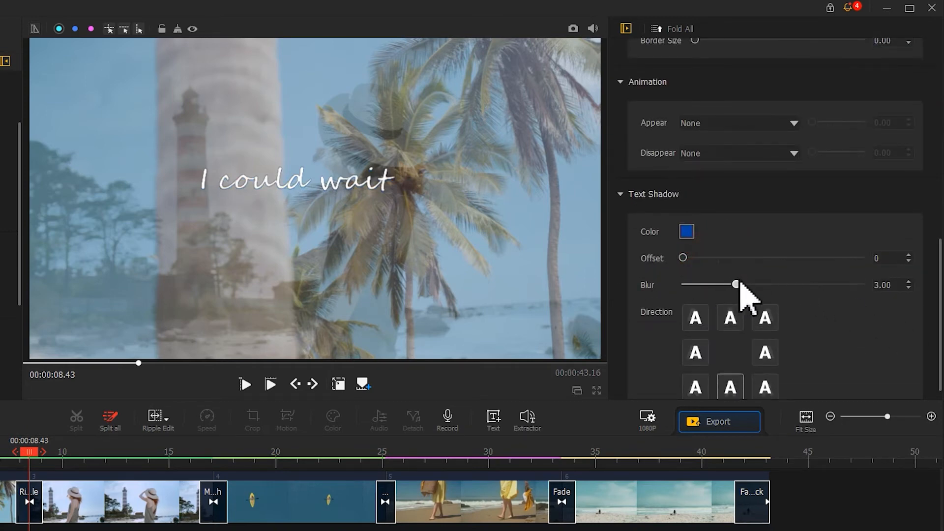
pyautogui.moveTo(735, 284); pyautogui.dragTo(682, 284)
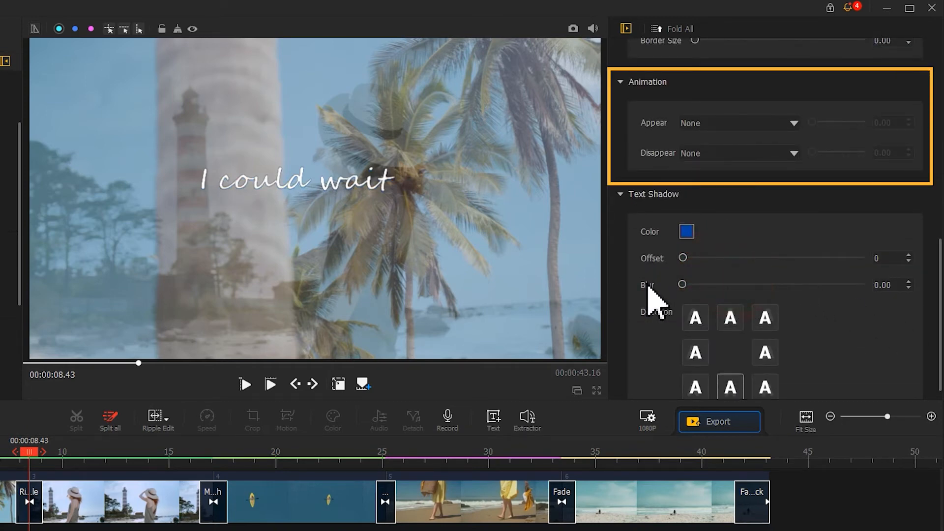
pyautogui.click(738, 123)
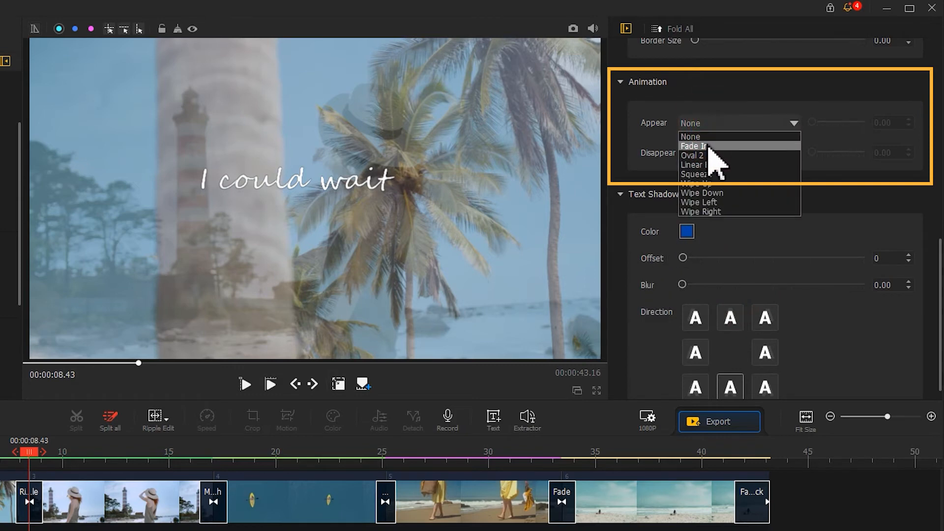
pyautogui.click(692, 145)
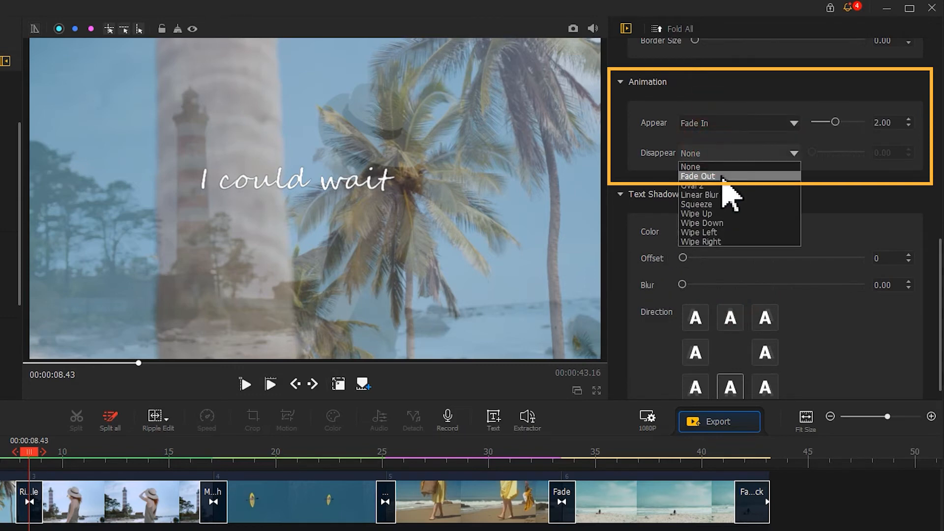
pyautogui.click(697, 176)
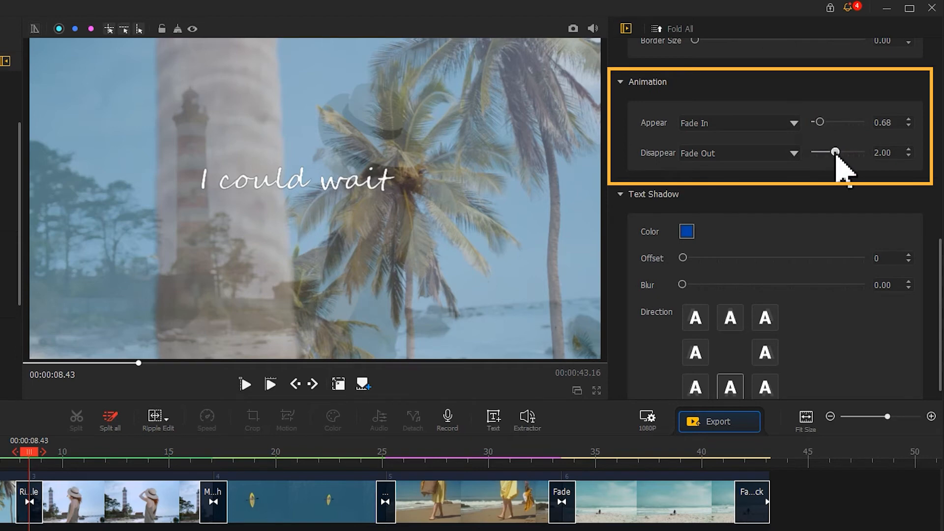
pyautogui.moveTo(836, 152); pyautogui.dragTo(830, 151)
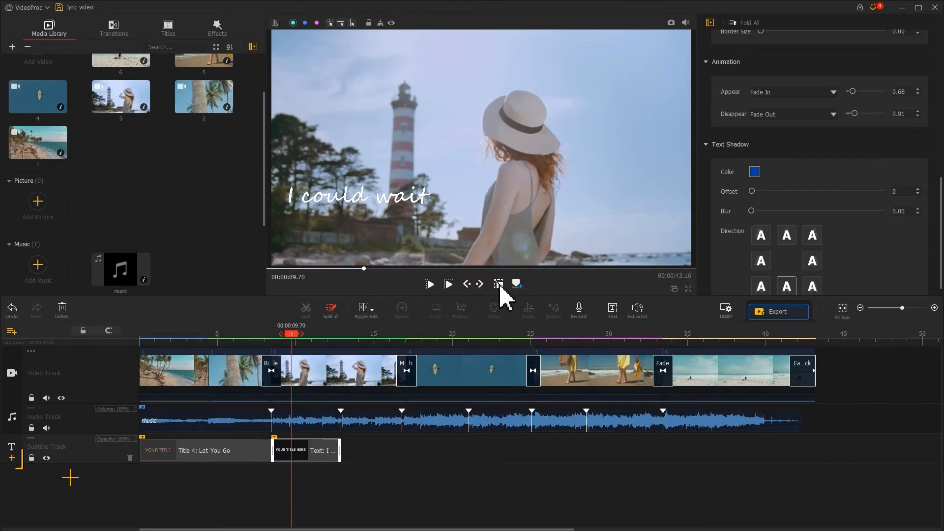
pyautogui.moveTo(24, 470)
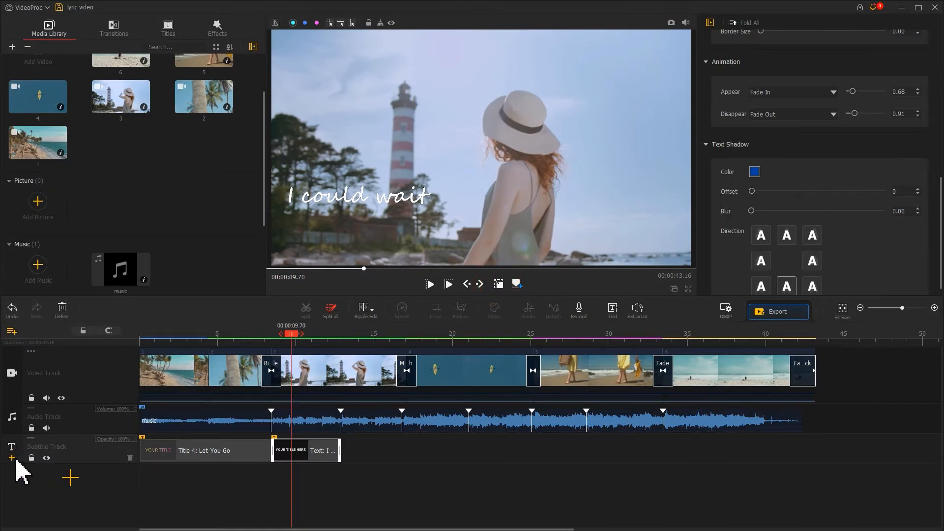
# - Add Subtitle Track1 and copy the 'I could wait' clip onto it, about 10.3–12.9 s
pyautogui.click(11, 459)
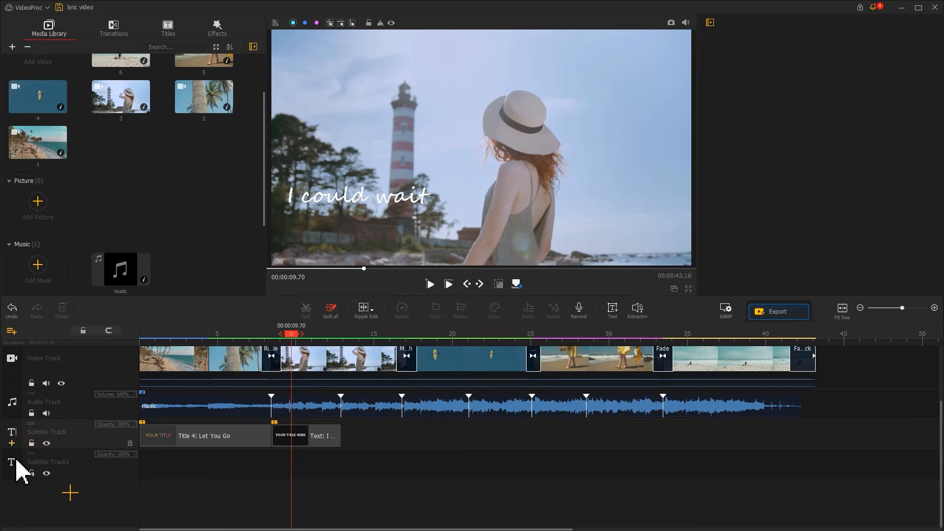
pyautogui.click(306, 435)
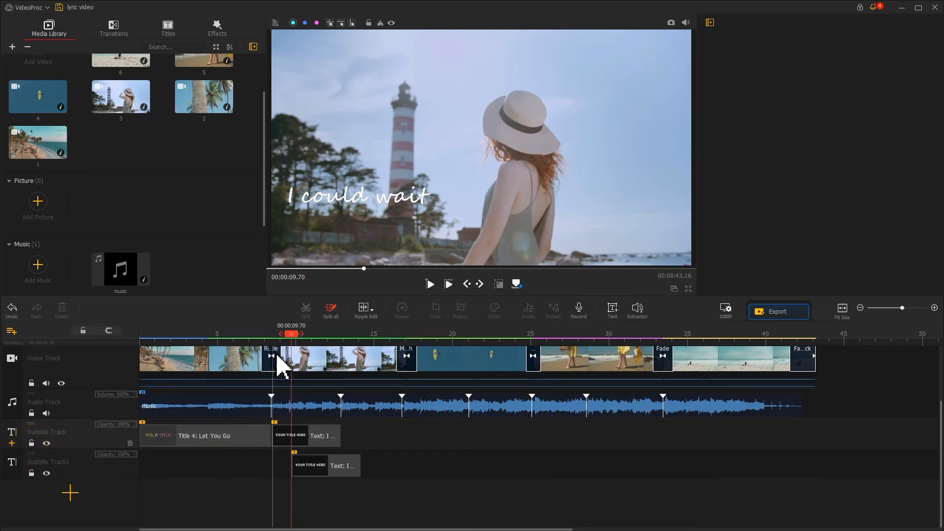
pyautogui.click(429, 283)
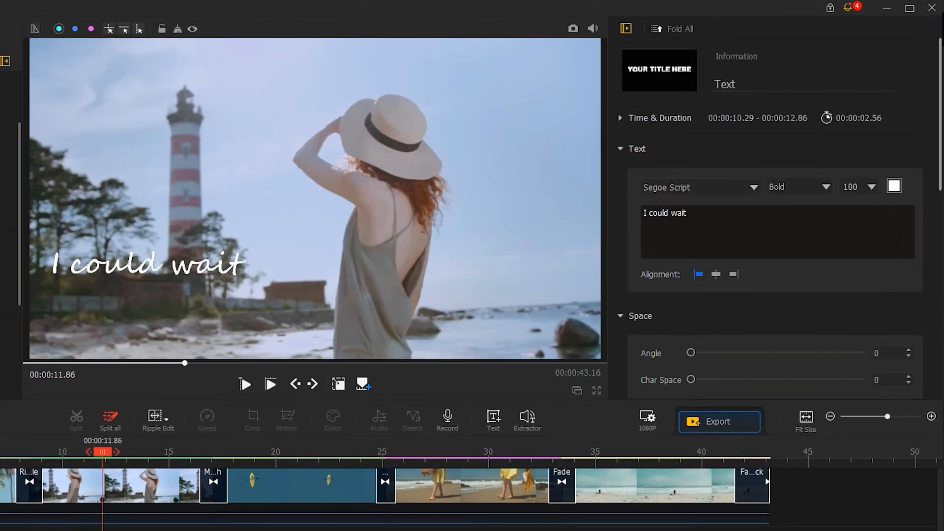
# - Change the 10.3–12.9 s second-track lyric to 'a thousand days' and move it lower-right in the preview
pyautogui.click(687, 213)
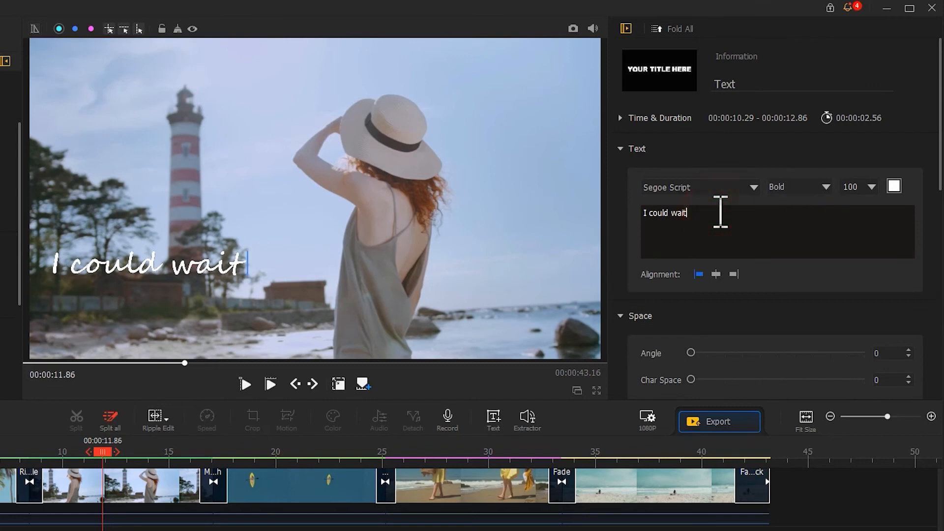
pyautogui.write('a thousand days')
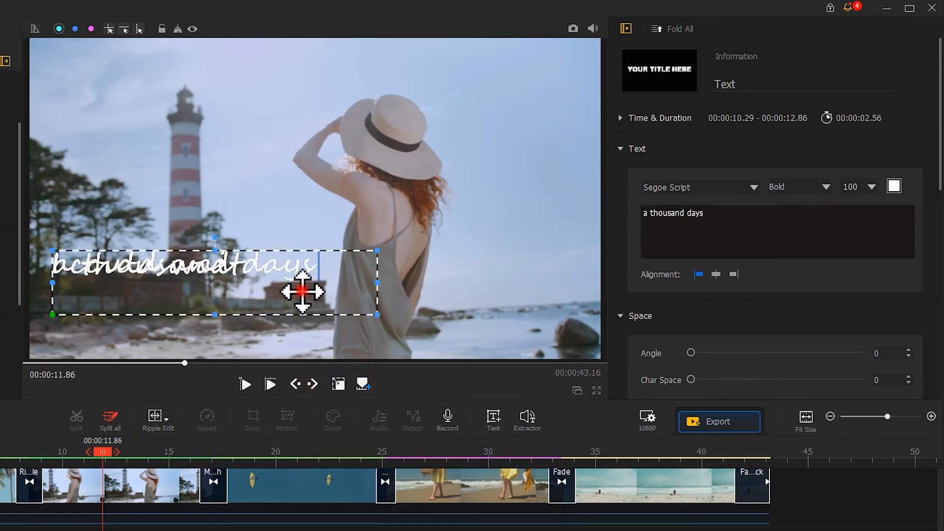
pyautogui.moveTo(301, 292); pyautogui.dragTo(358, 325)
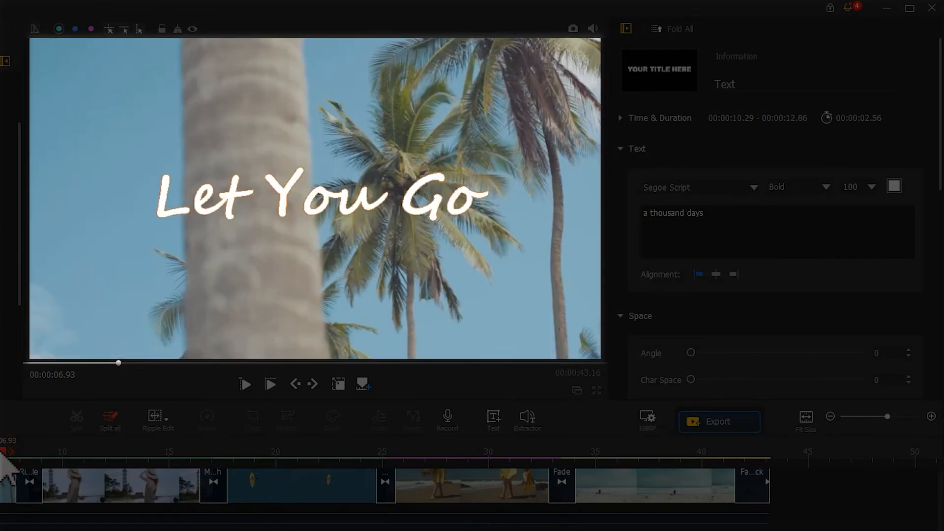
pyautogui.click(244, 384)
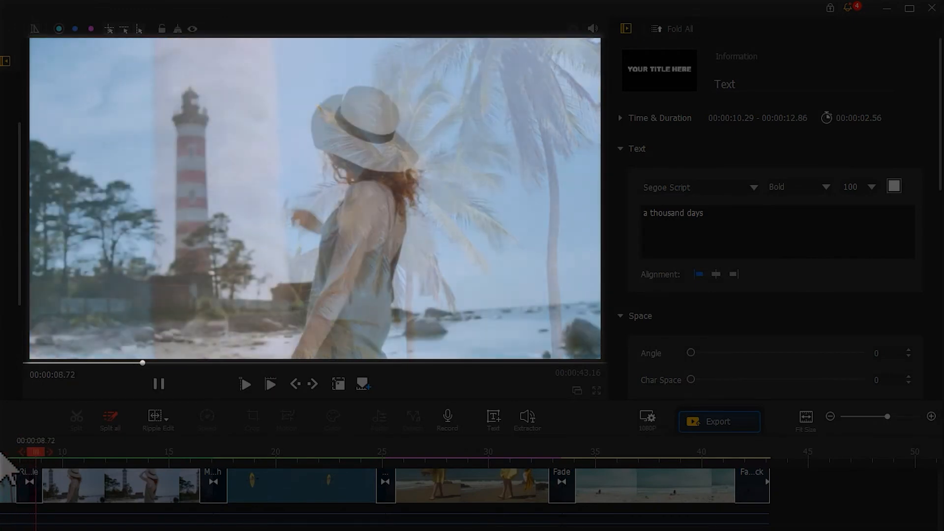